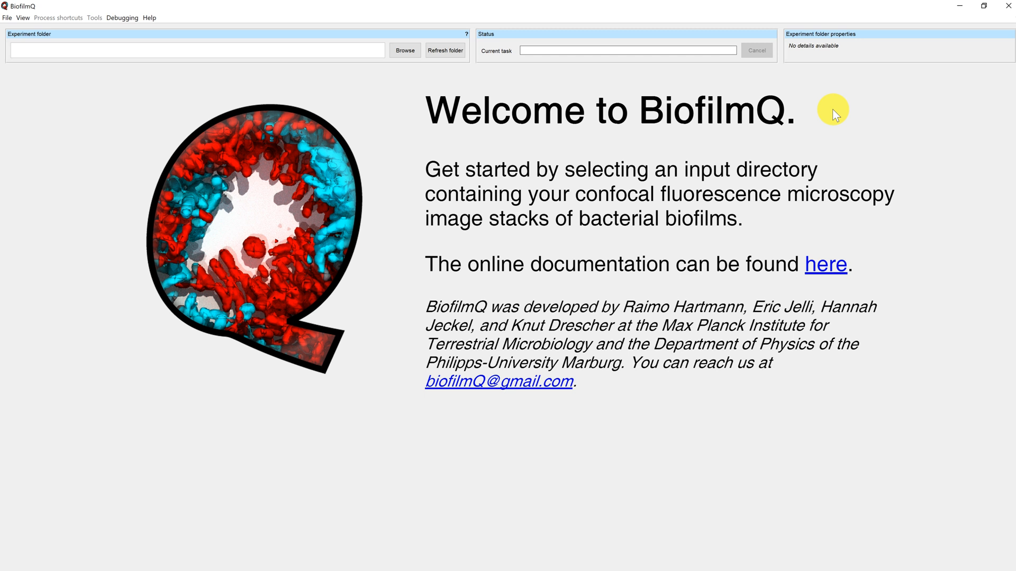
mouse_move(404, 51)
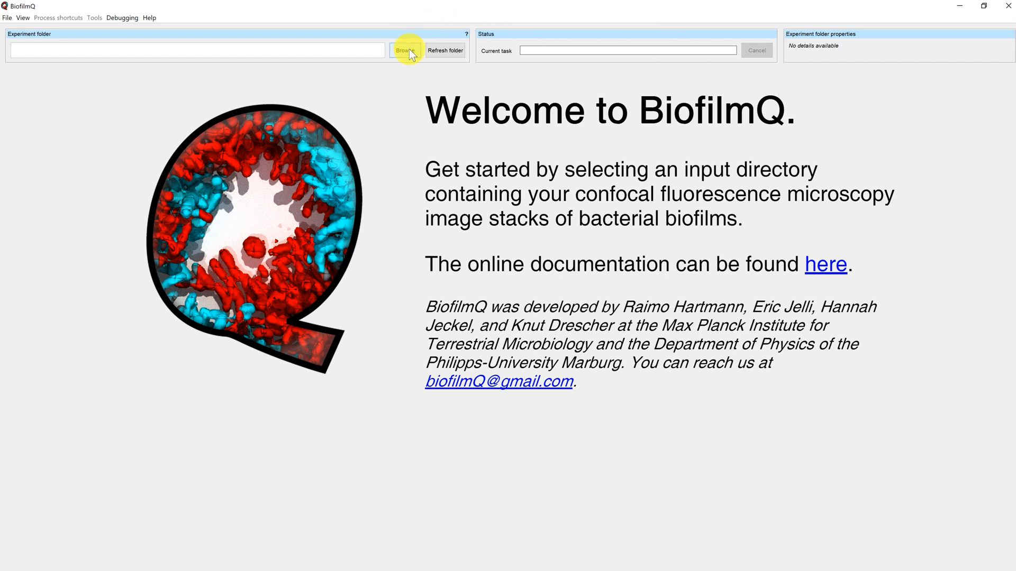
Step: Browse to Tutorials and select the Sample Data folder as the experiment folder
left_click(406, 51)
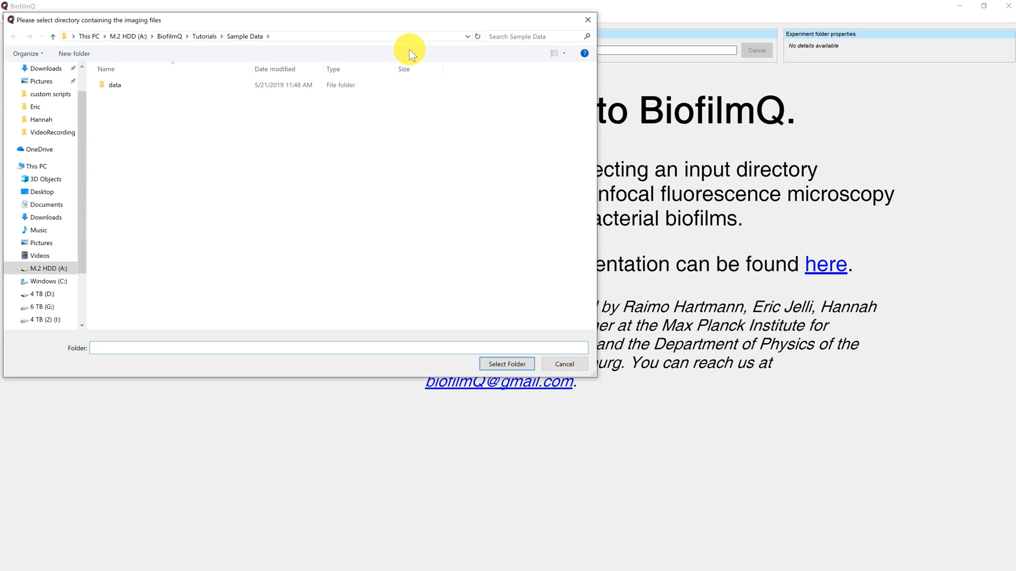
mouse_move(314, 40)
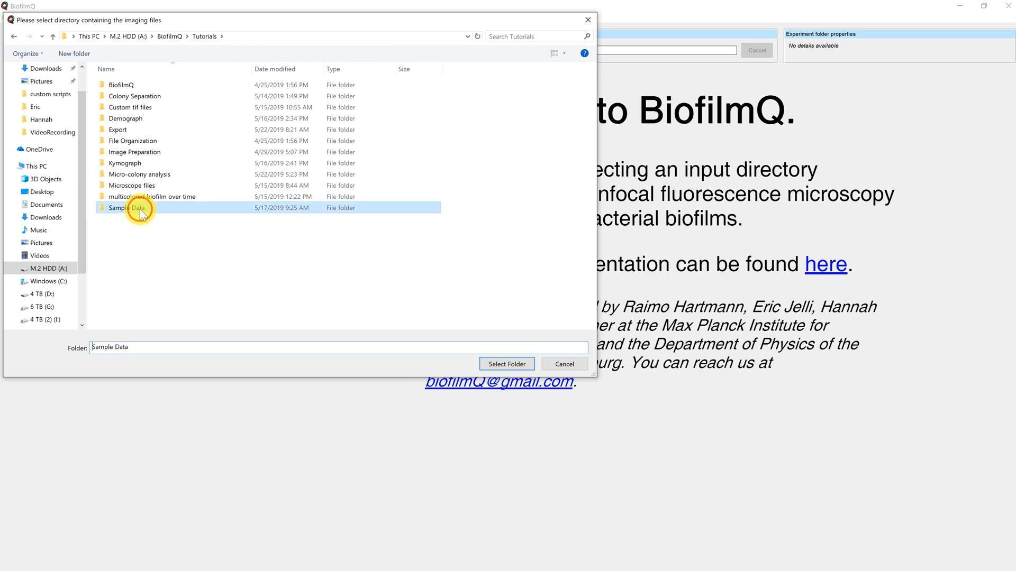
double_click(138, 209)
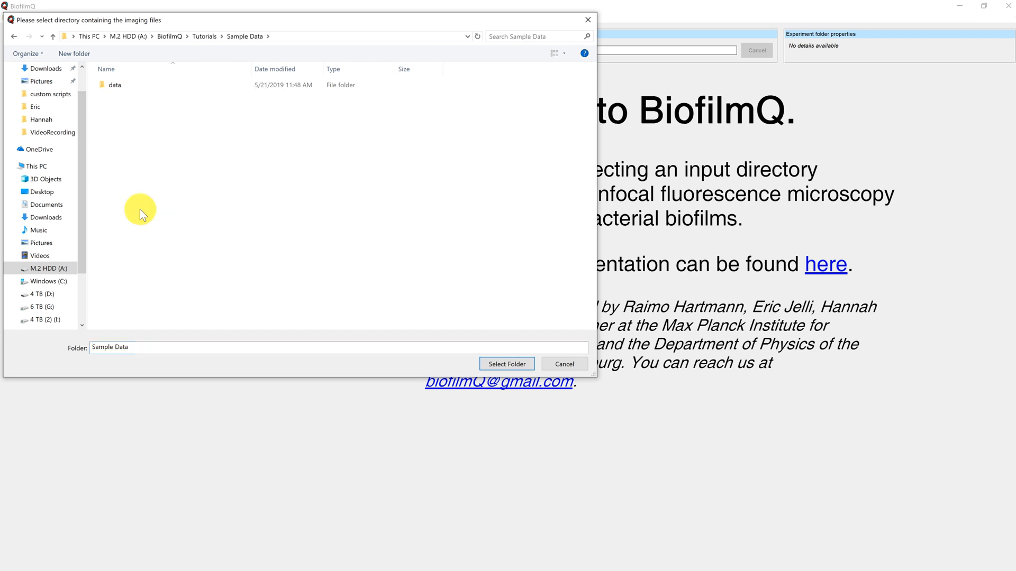
left_click(505, 363)
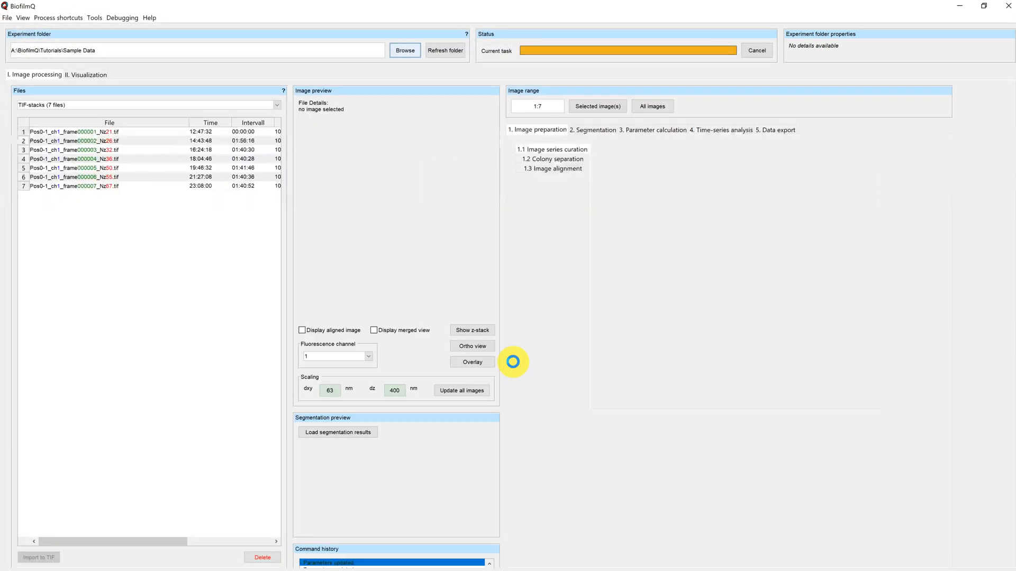
Step: Preview the first TIF stack in the Files list as a grayscale image
left_click(70, 132)
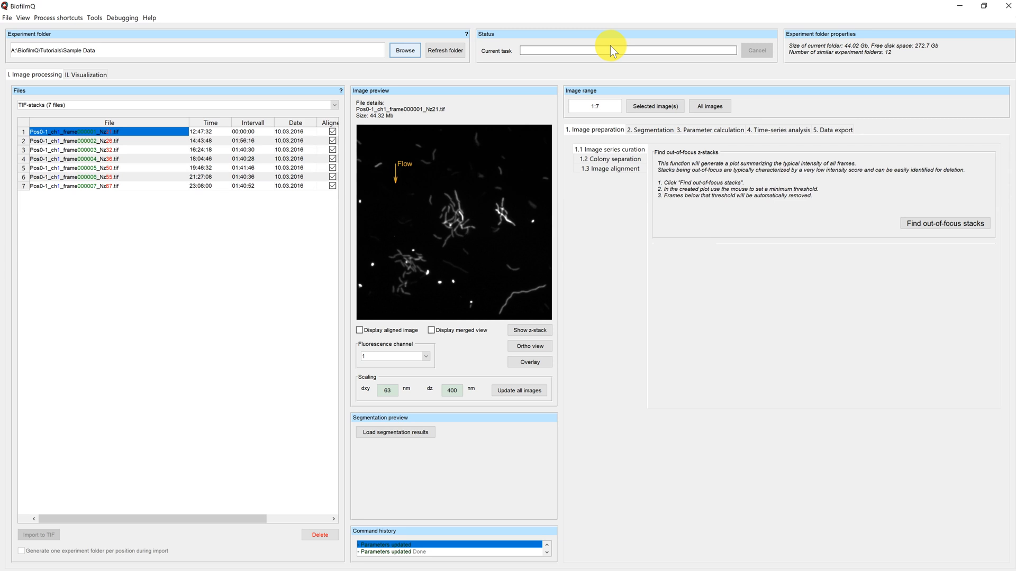
mouse_move(951, 32)
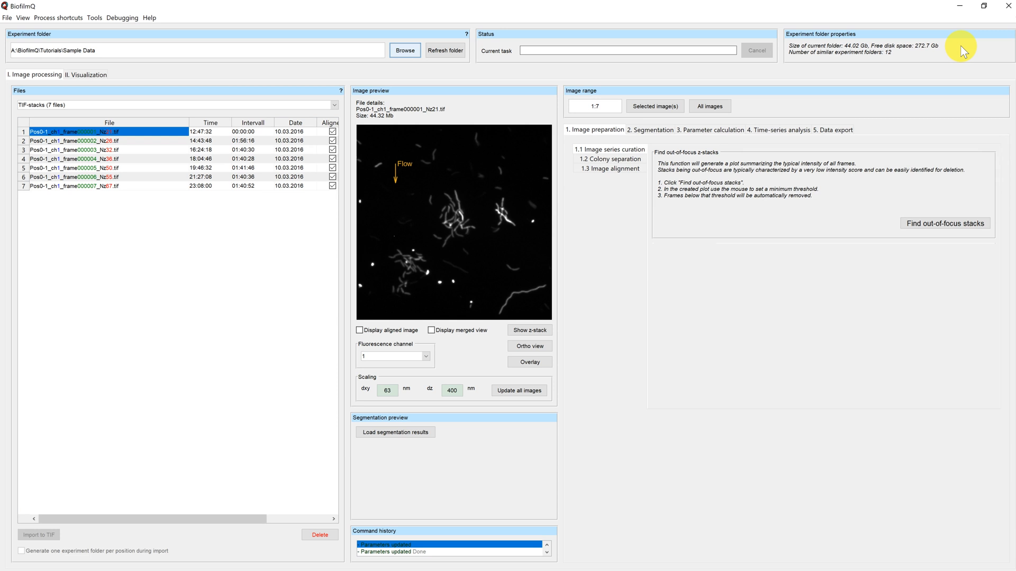
mouse_move(351, 71)
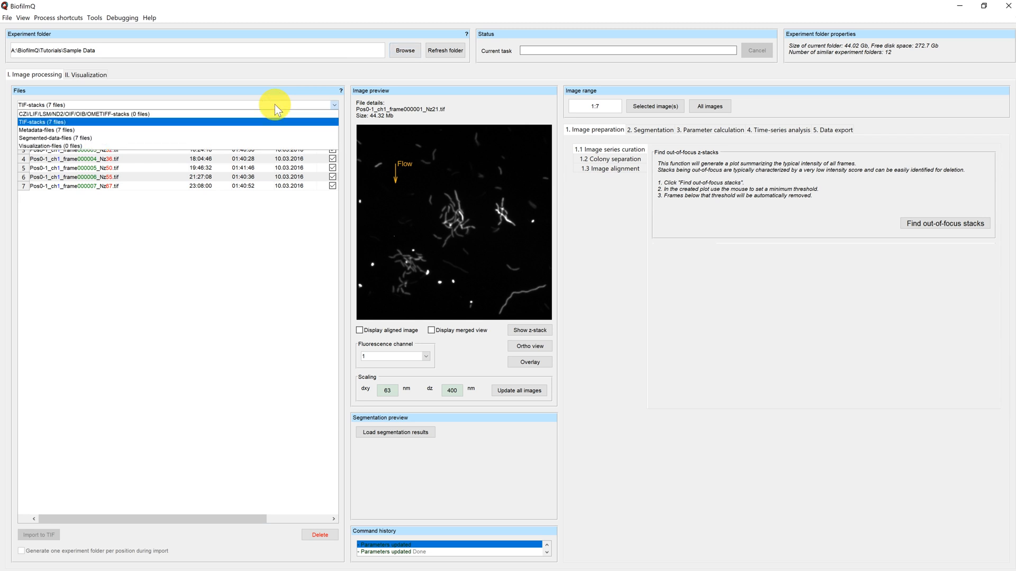
left_click(42, 122)
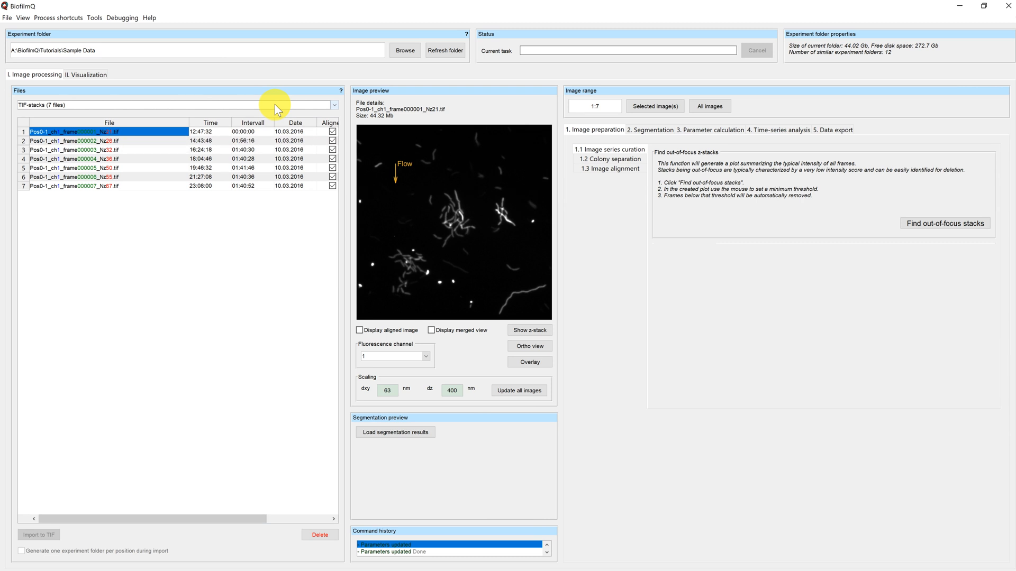
mouse_move(470, 103)
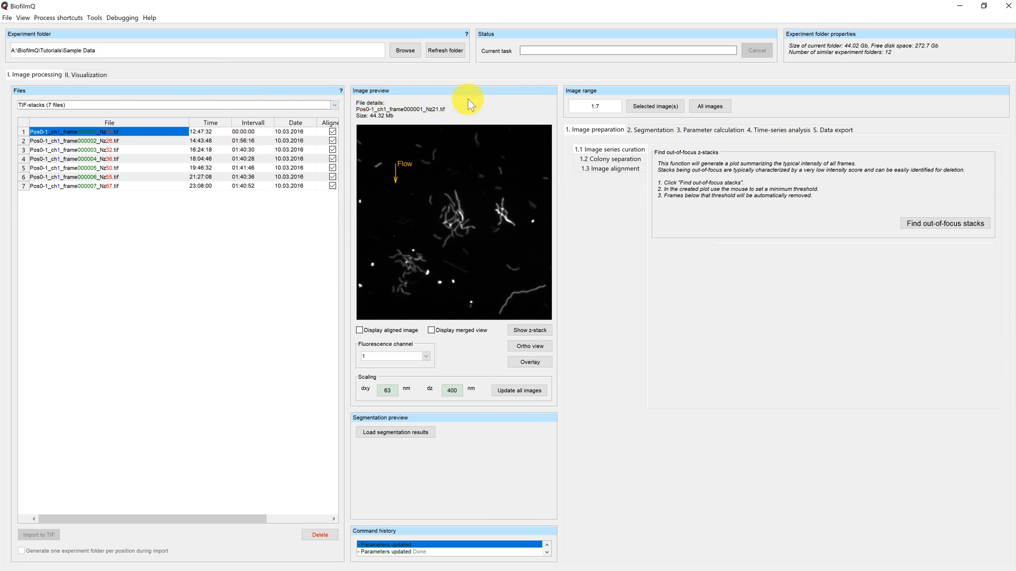
mouse_move(477, 107)
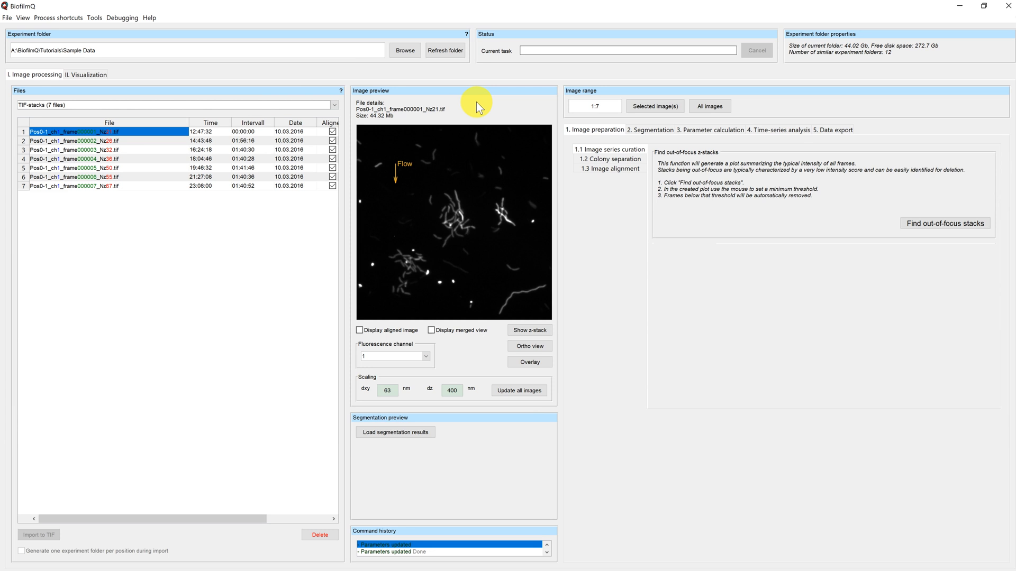
mouse_move(803, 117)
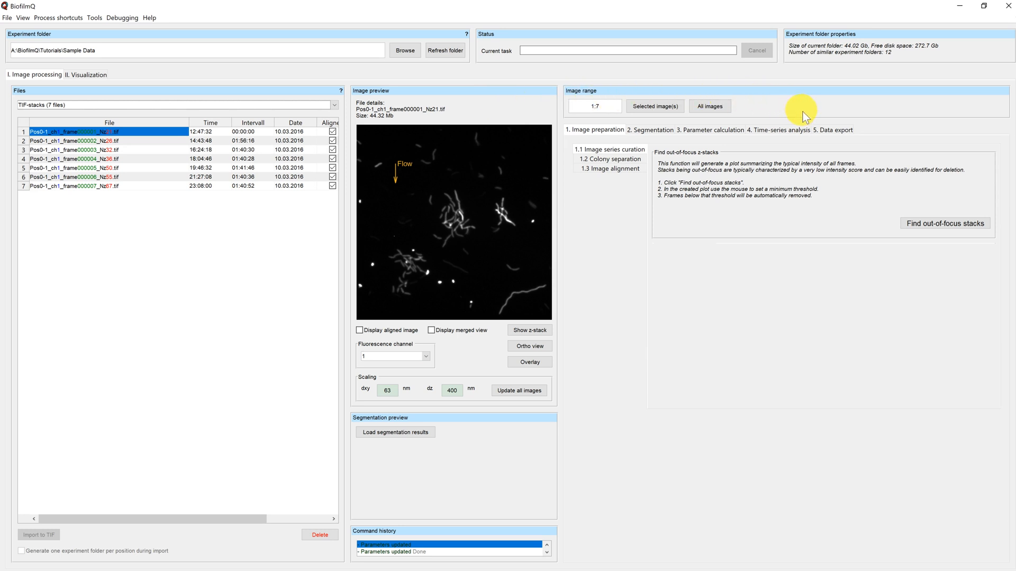
mouse_move(854, 211)
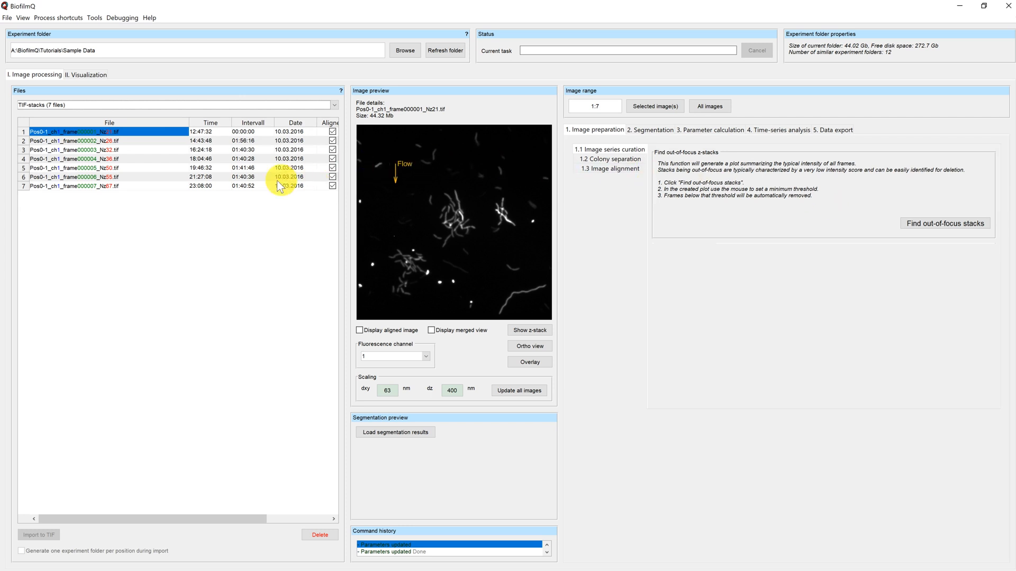
mouse_move(131, 231)
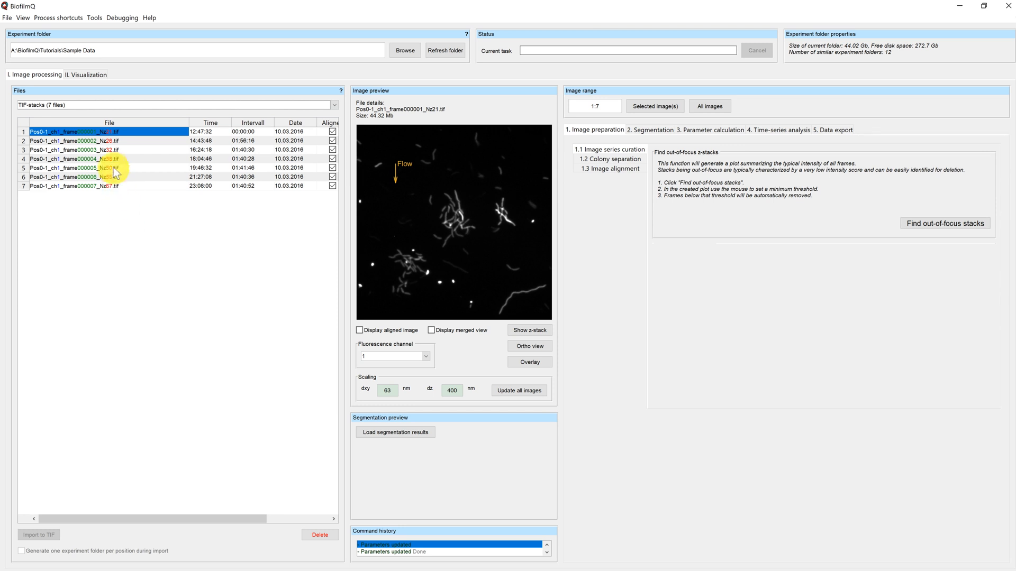
Step: Preview later stacks in the Files list, ending on the last one
left_click(74, 141)
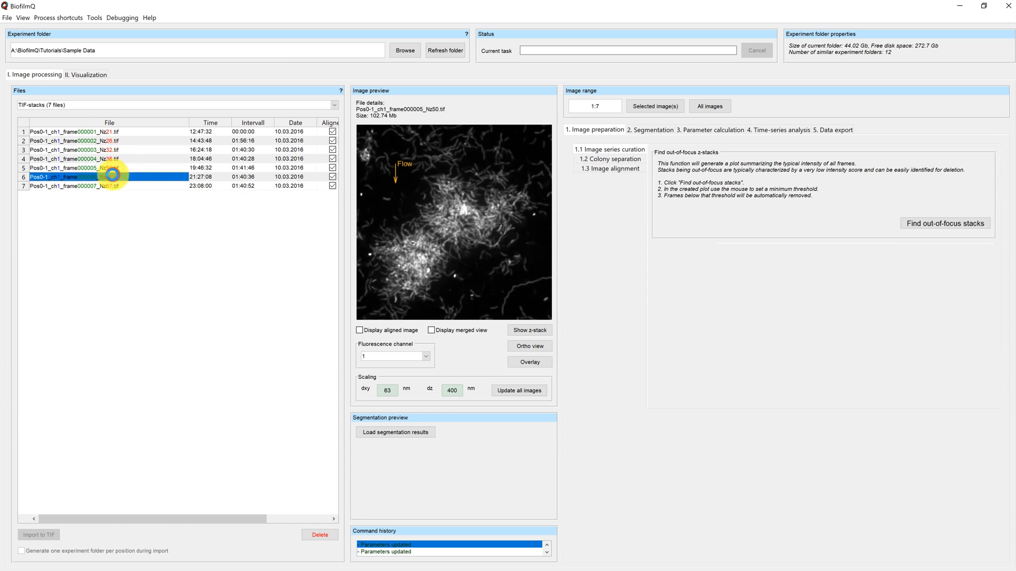
left_click(97, 186)
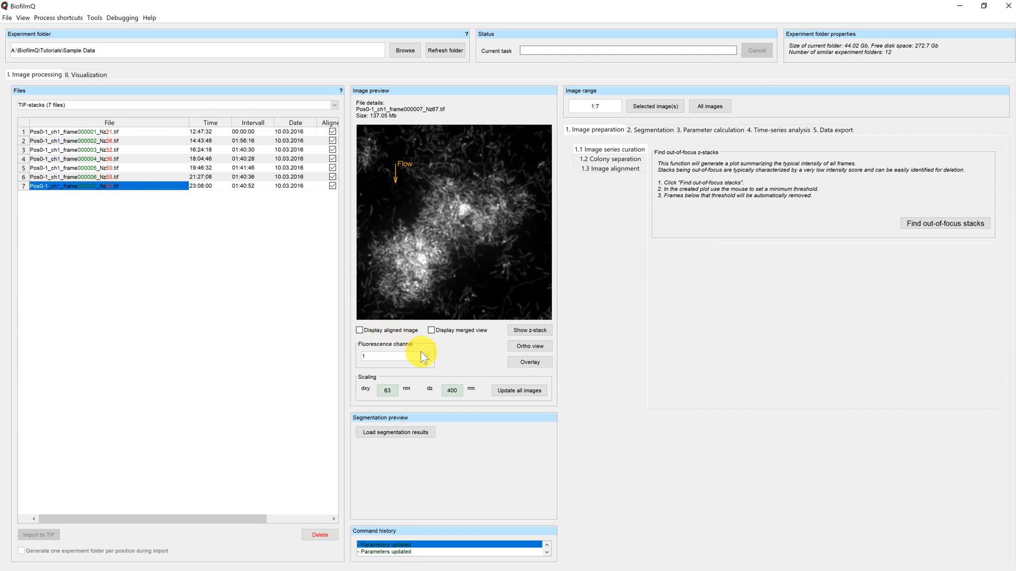
Step: View fluorescence channel 2 in the preview, then return to channel 1
left_click(420, 356)
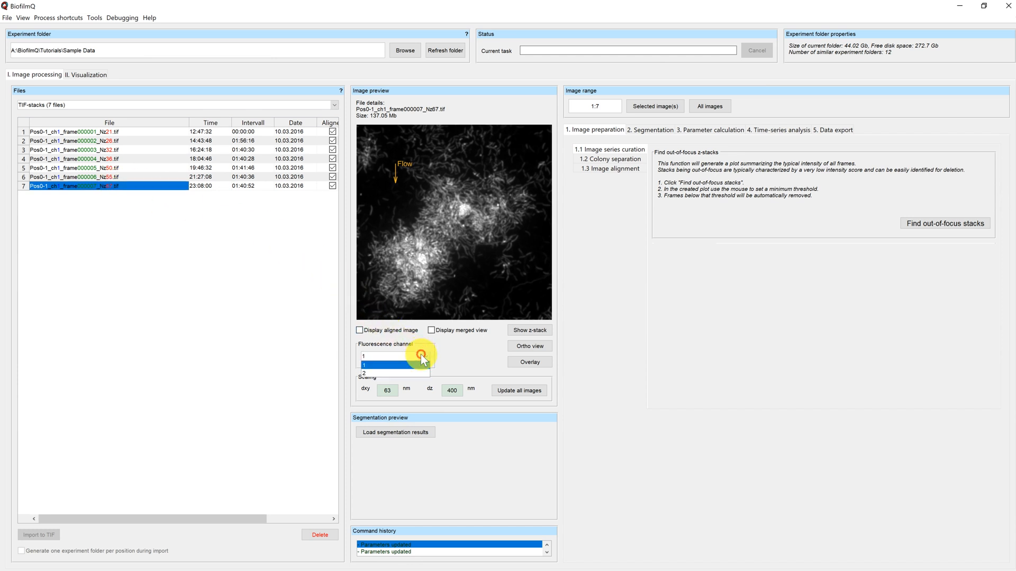
left_click(366, 373)
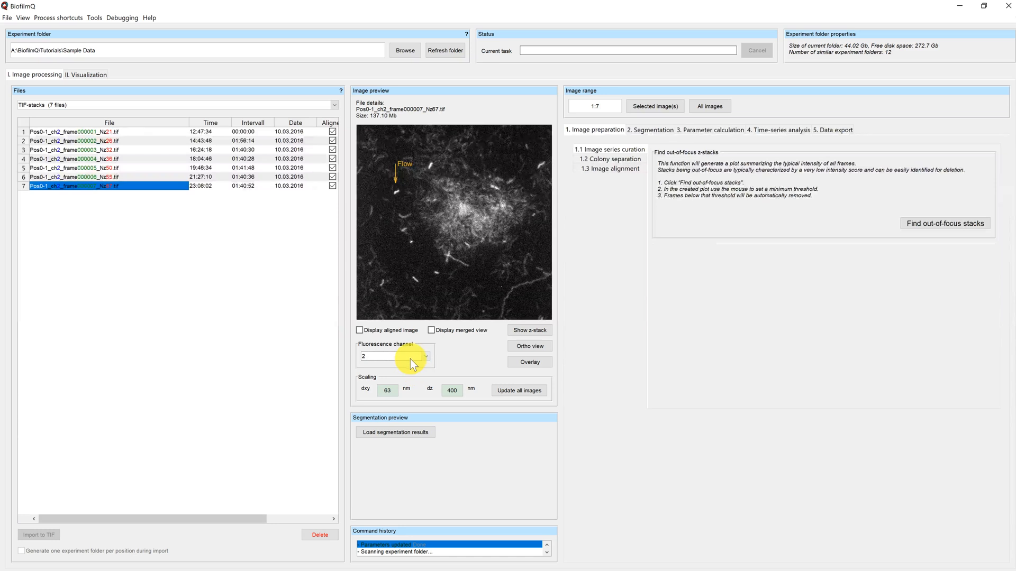
left_click(394, 356)
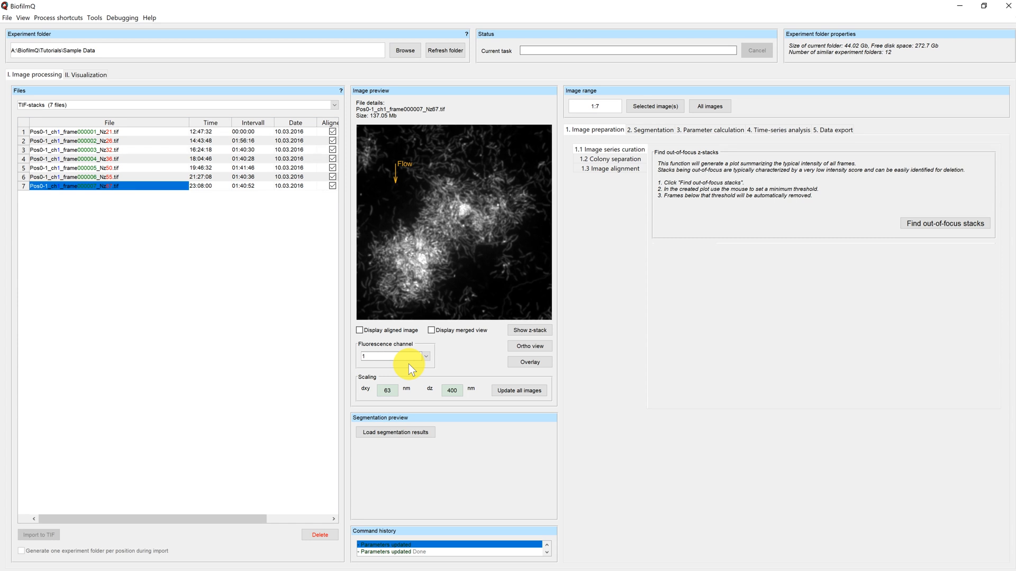
left_click(432, 330)
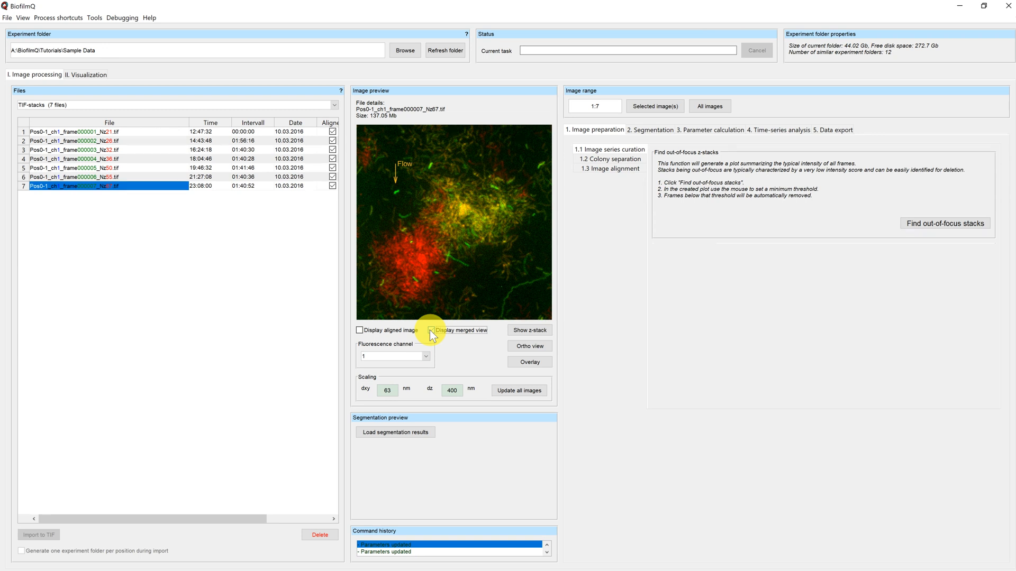
Step: Enable the merged two-channel colour view and browse stacks 1, 2 and back to 1
left_click(431, 330)
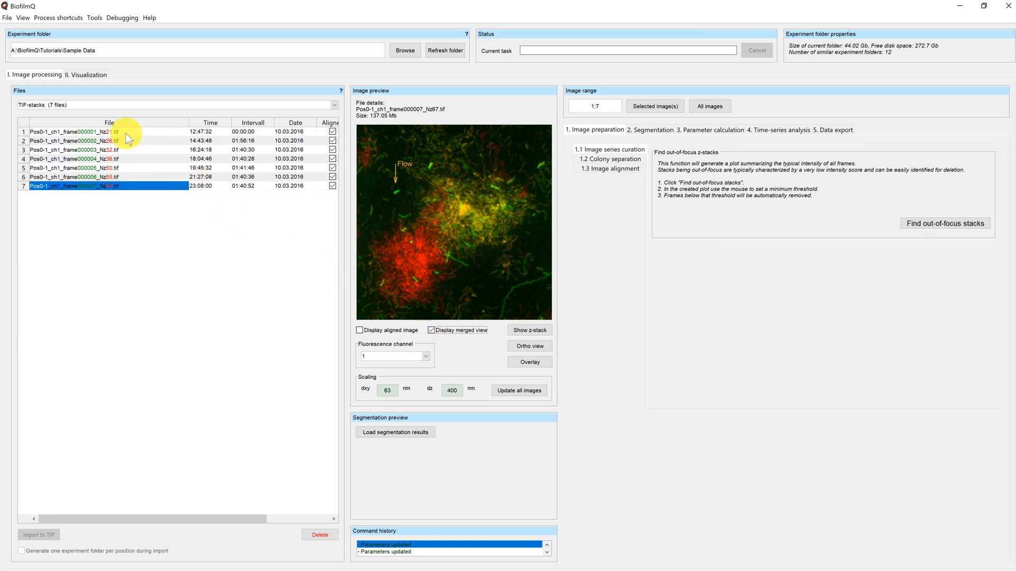
left_click(71, 132)
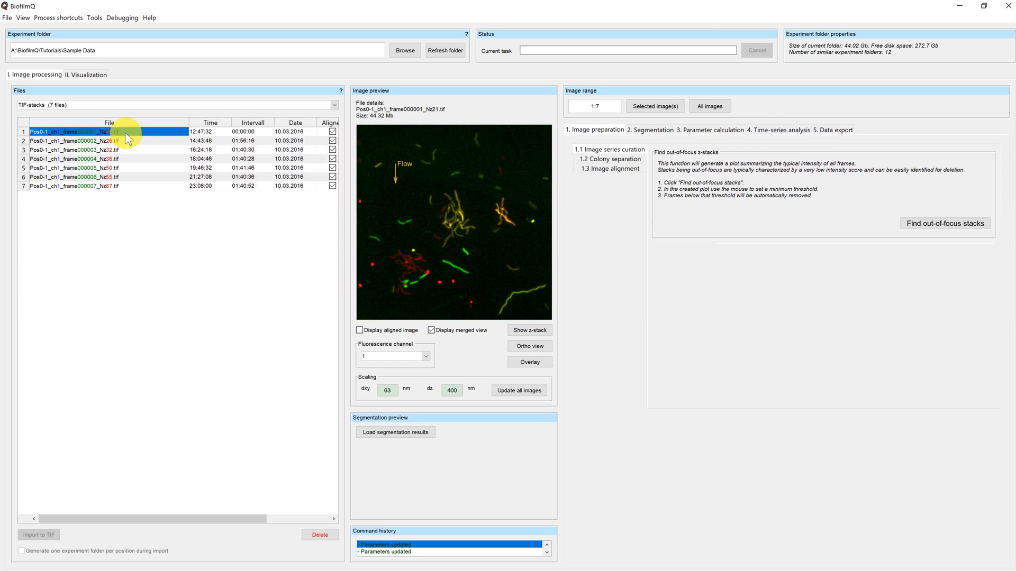
left_click(85, 141)
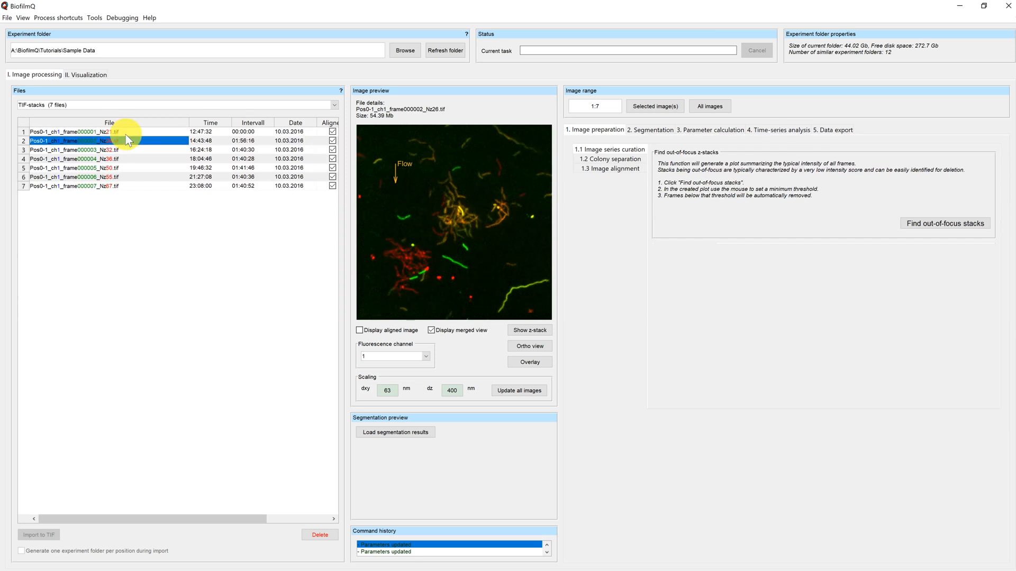
left_click(97, 131)
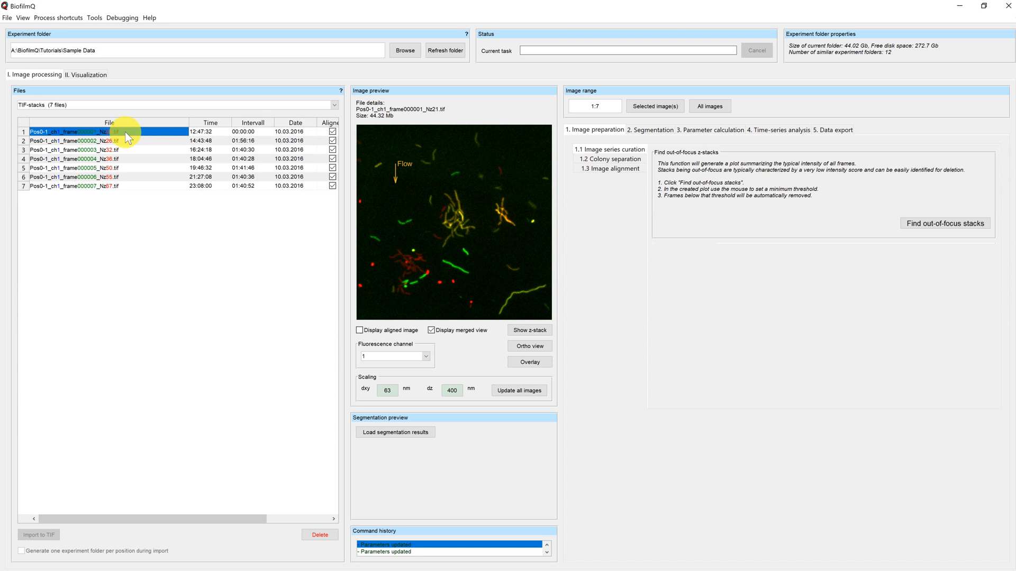
mouse_move(281, 230)
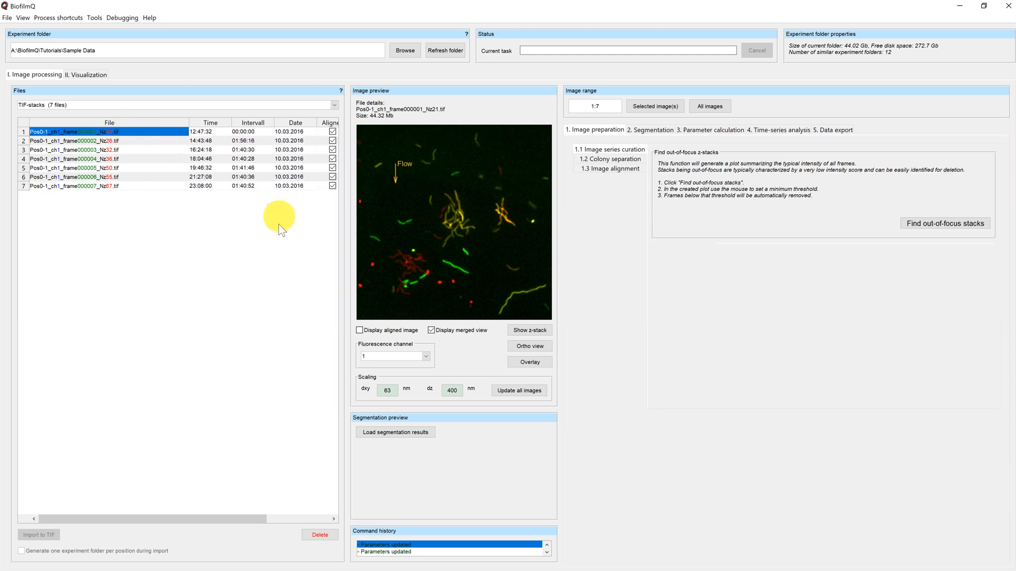
Step: Enable Display aligned image for the first stack's merged preview
left_click(360, 331)
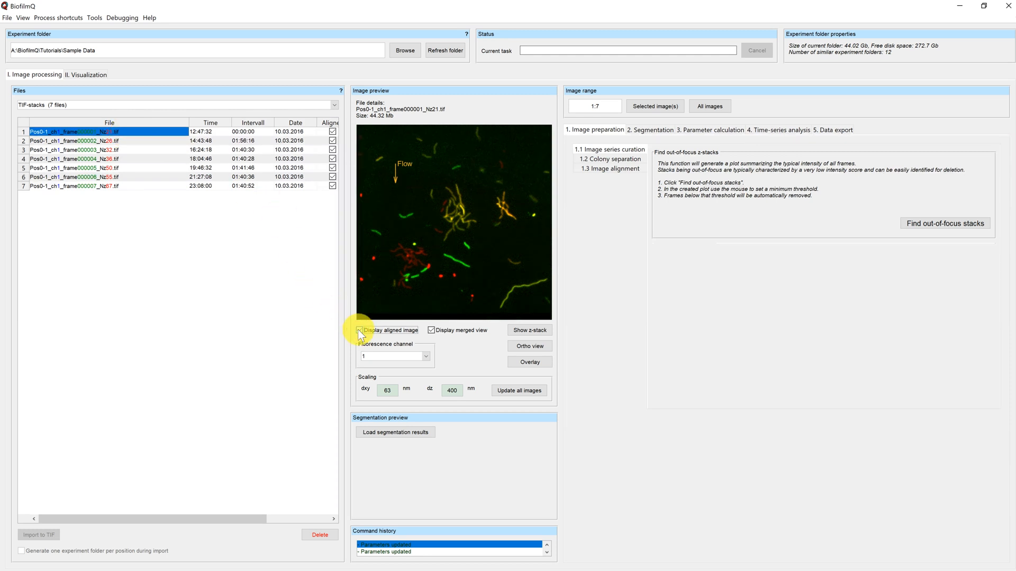
left_click(360, 330)
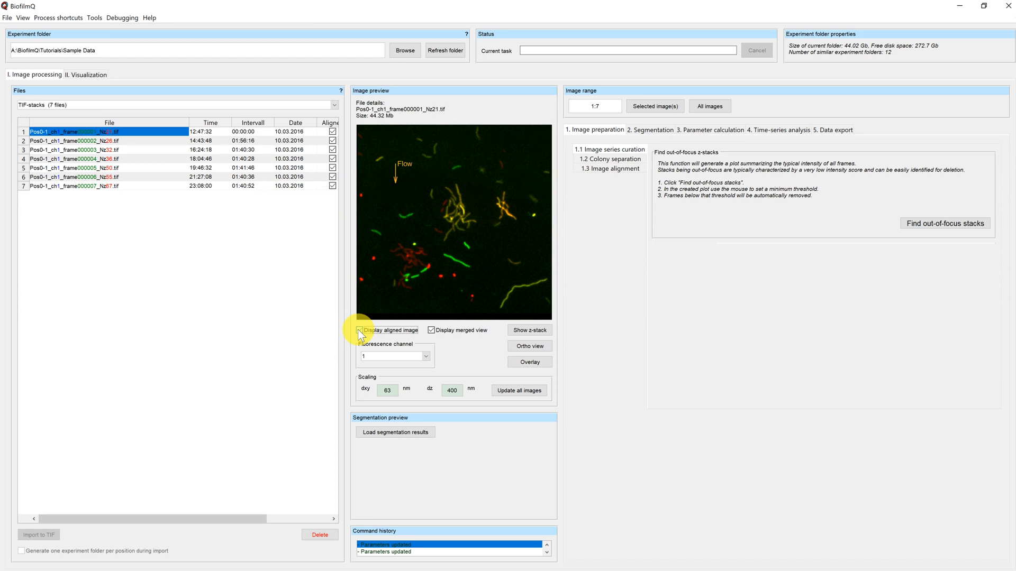
left_click(359, 330)
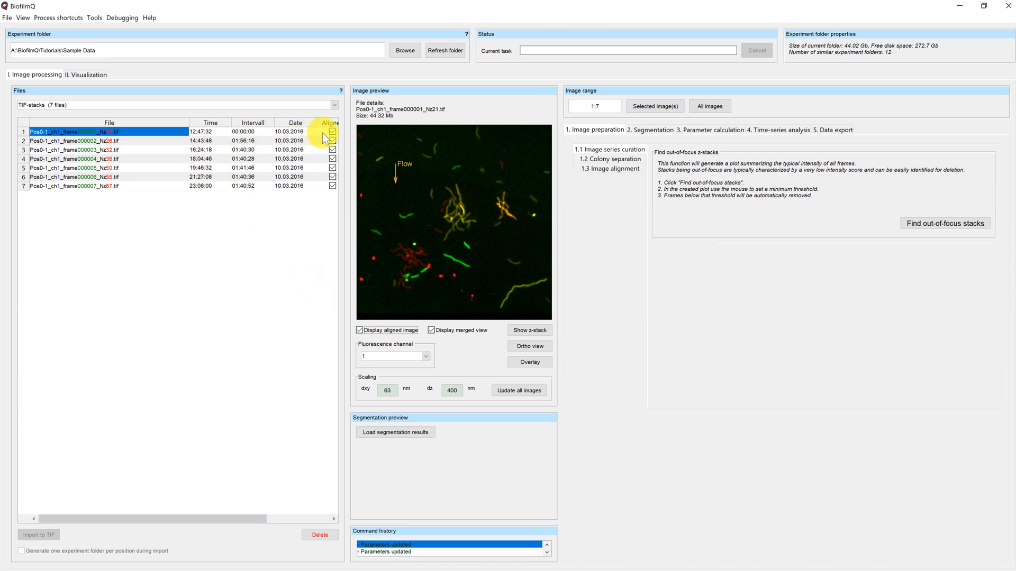
mouse_move(162, 506)
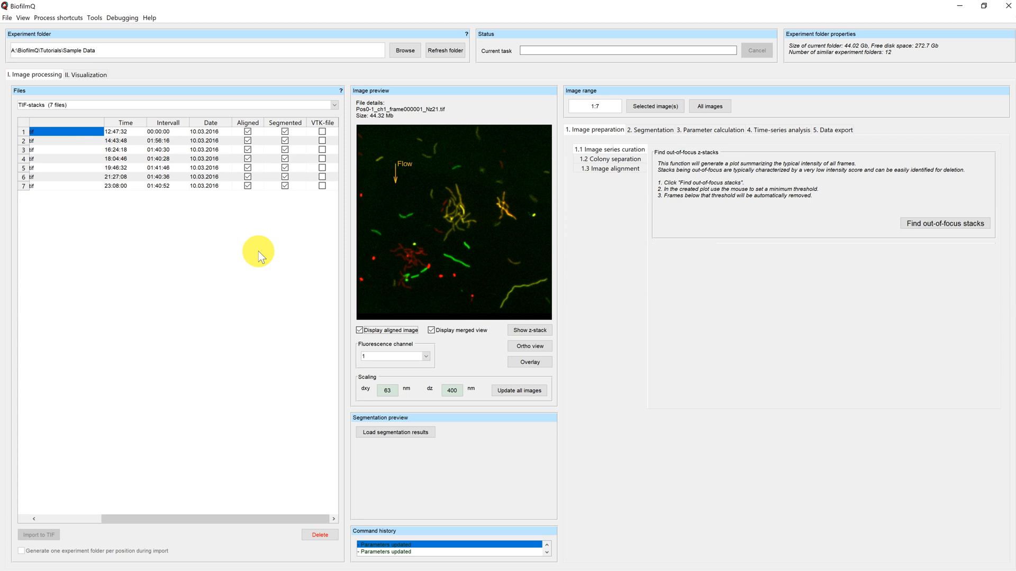
Step: Step through the stacks to preview the seventh, Pos0-1_ch1_frame000007_Nz67.tif
left_click(71, 140)
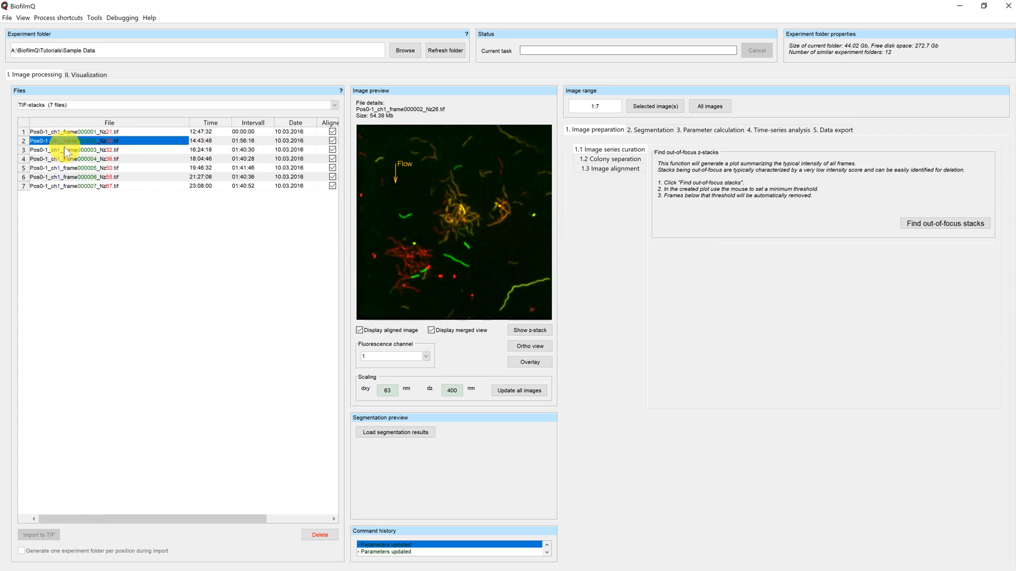
left_click(71, 159)
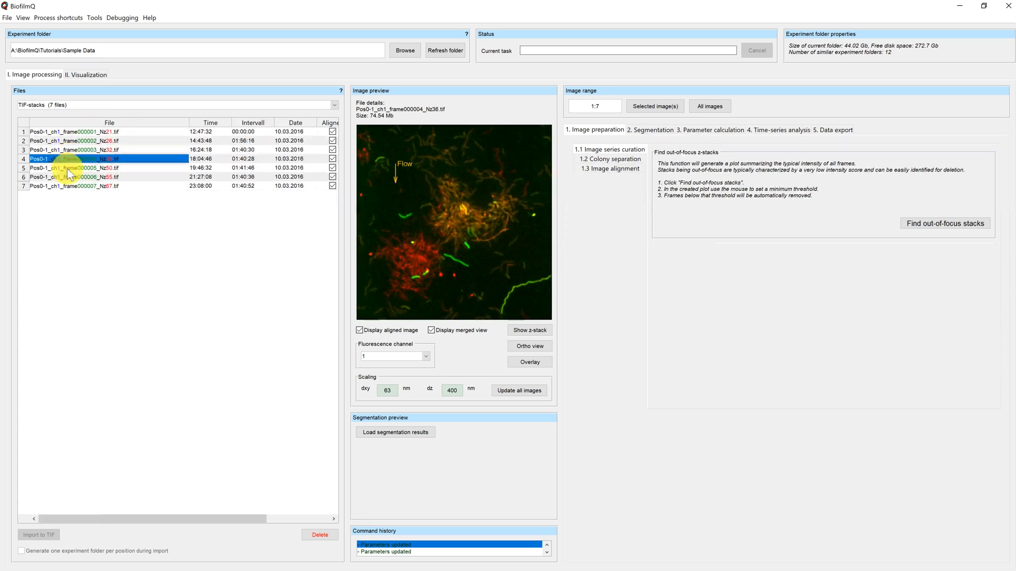
left_click(71, 186)
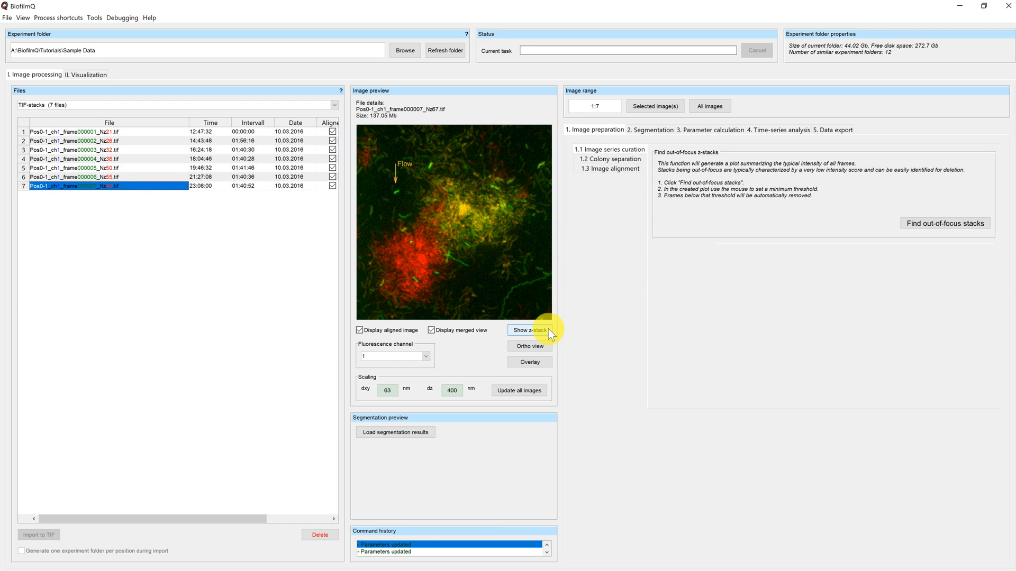
left_click(529, 330)
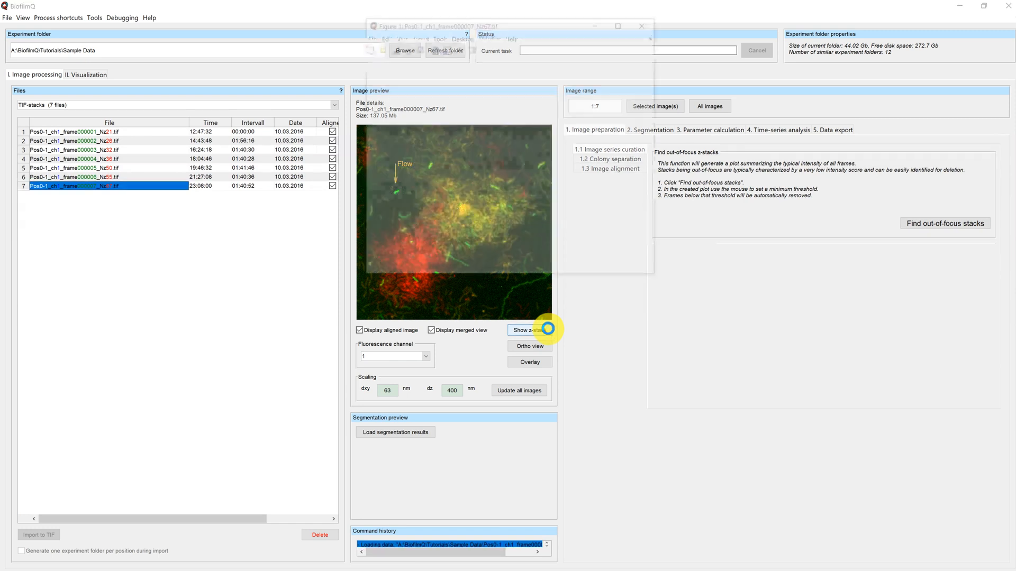
left_click(531, 330)
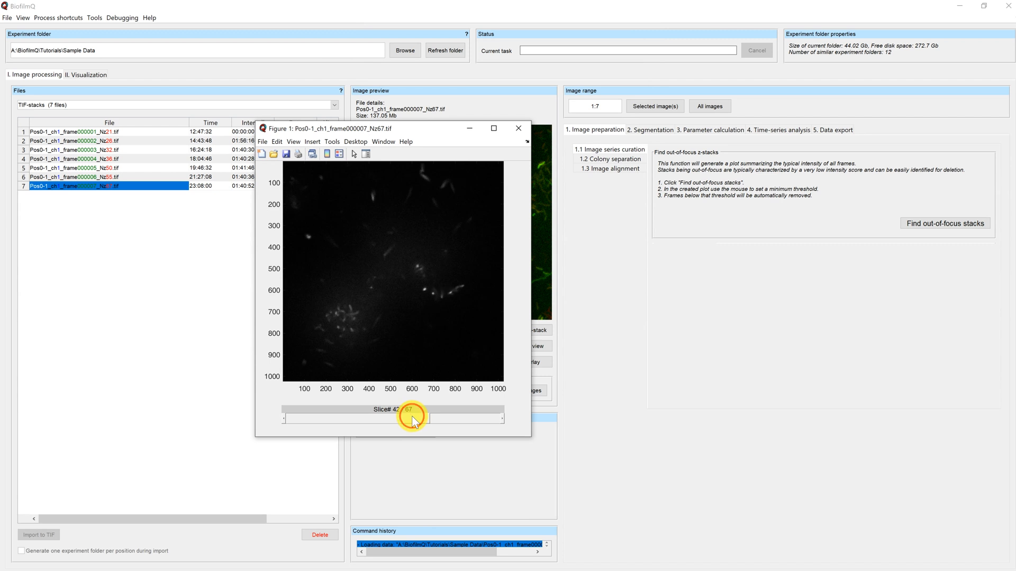
left_click_drag(414, 419, 369, 419)
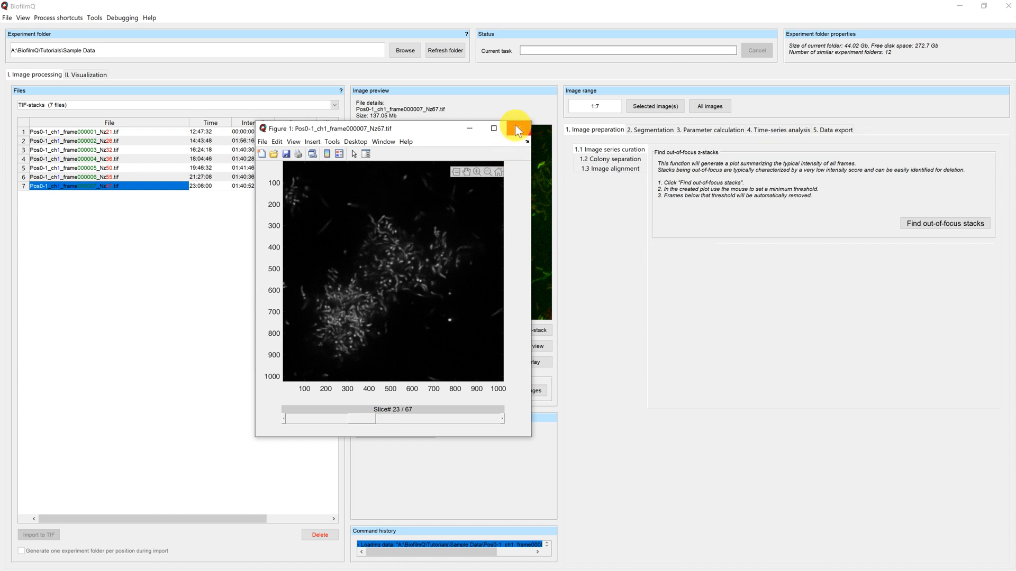
left_click(524, 128)
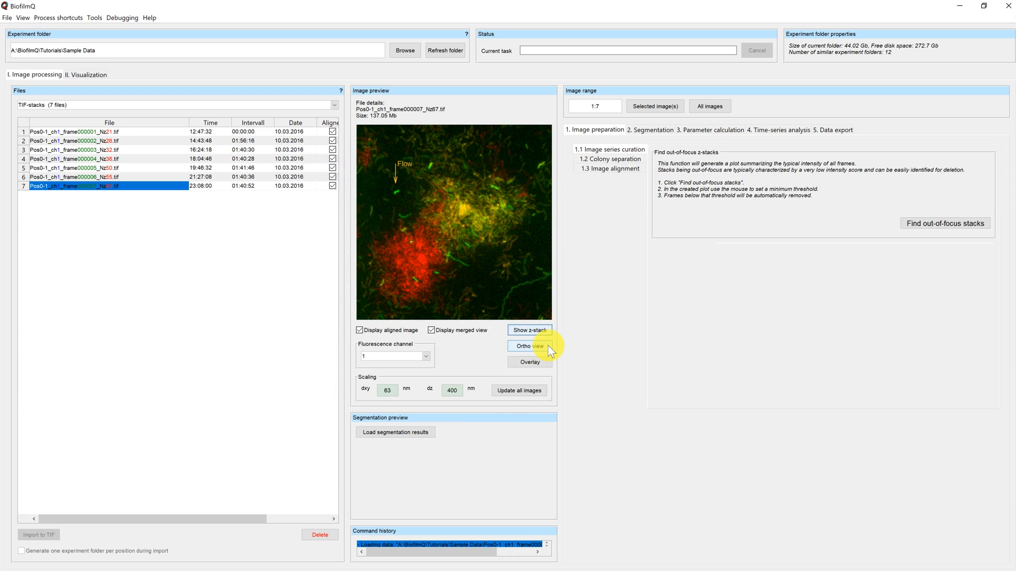
left_click(529, 346)
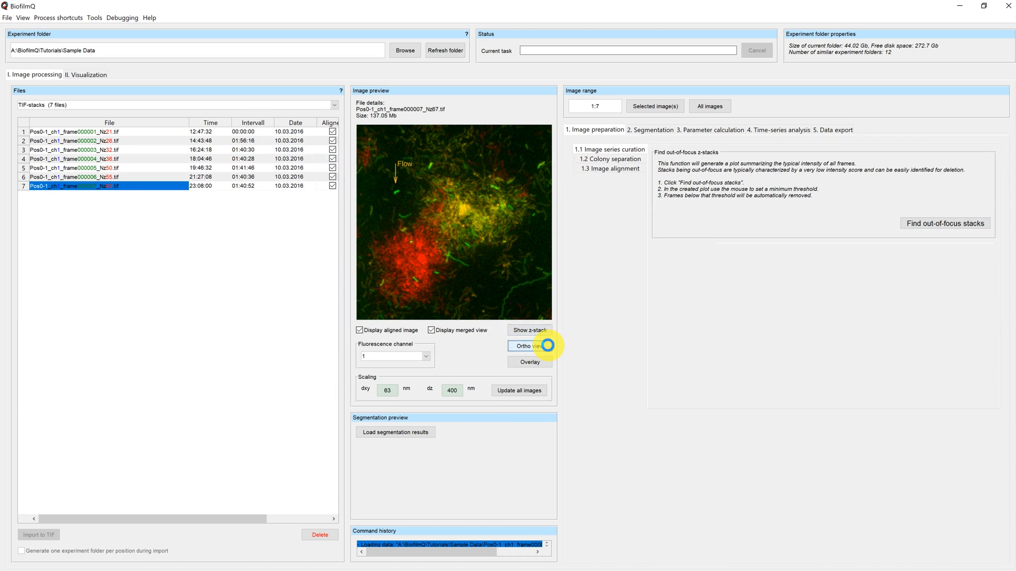
left_click(528, 346)
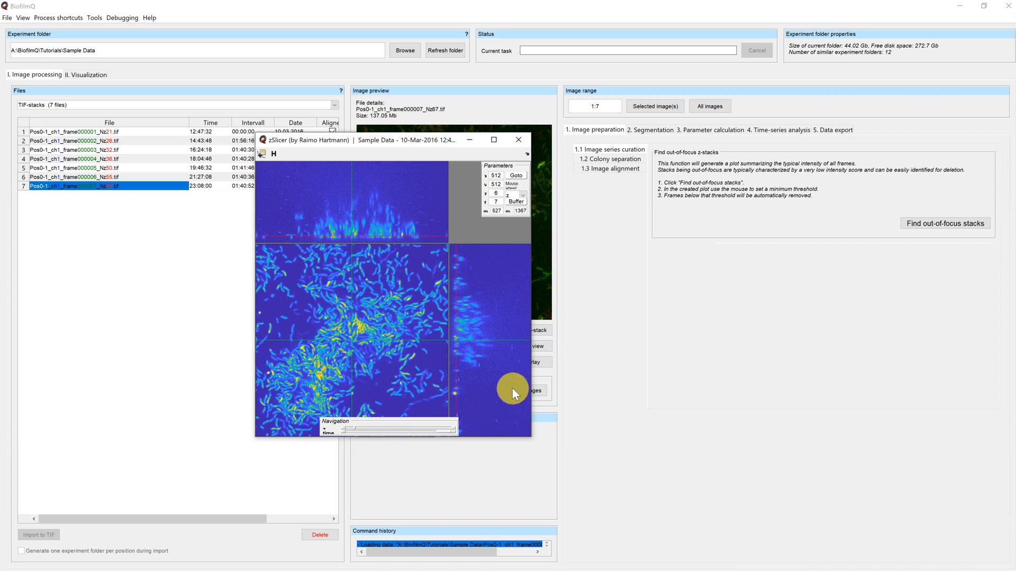
mouse_move(427, 233)
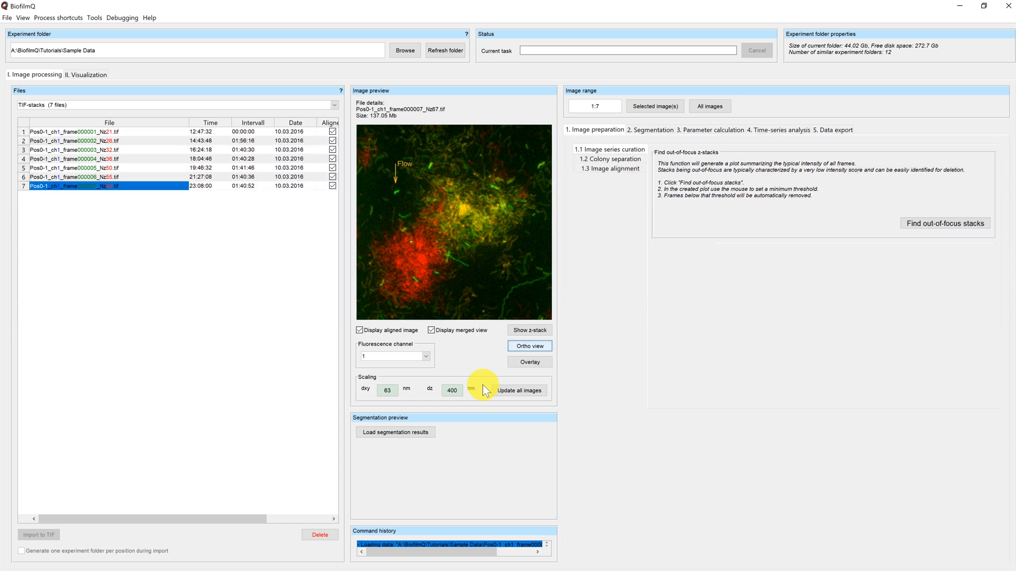
Step: Show 2.5 Objects declumping in Segmentation, using Cubes with 20-voxel side length
left_click(649, 130)
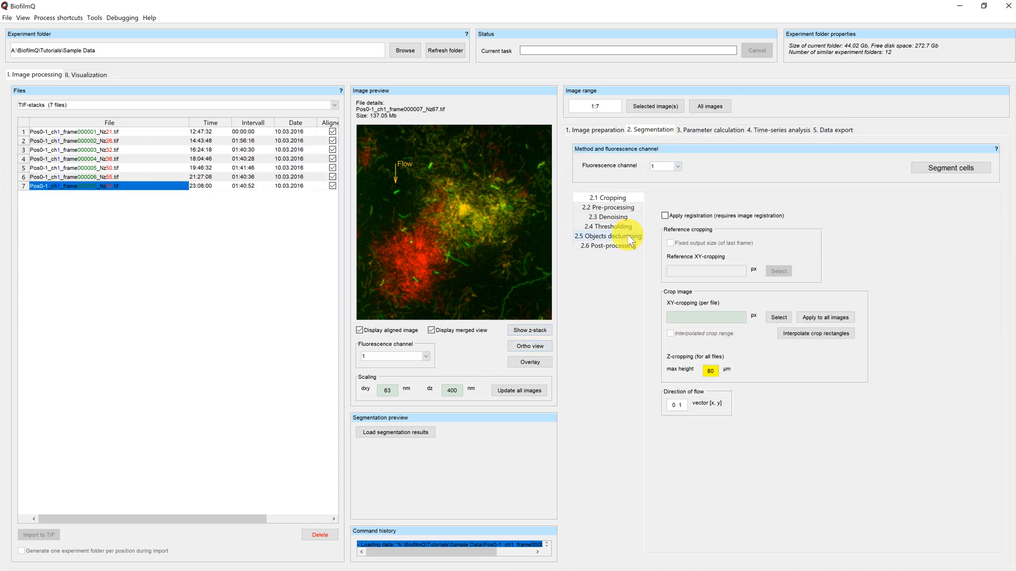
left_click(607, 236)
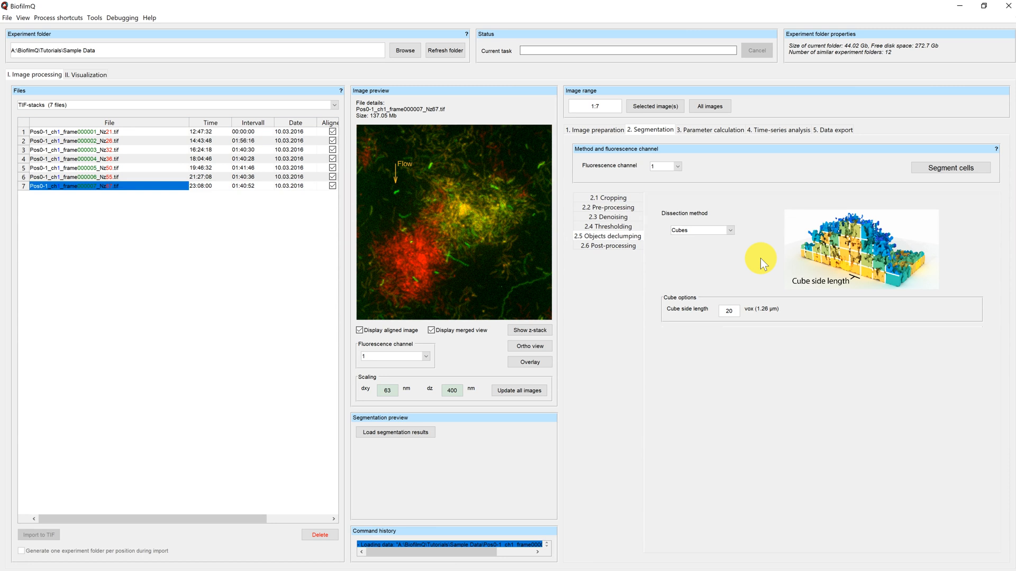
left_click_drag(71, 518, 172, 523)
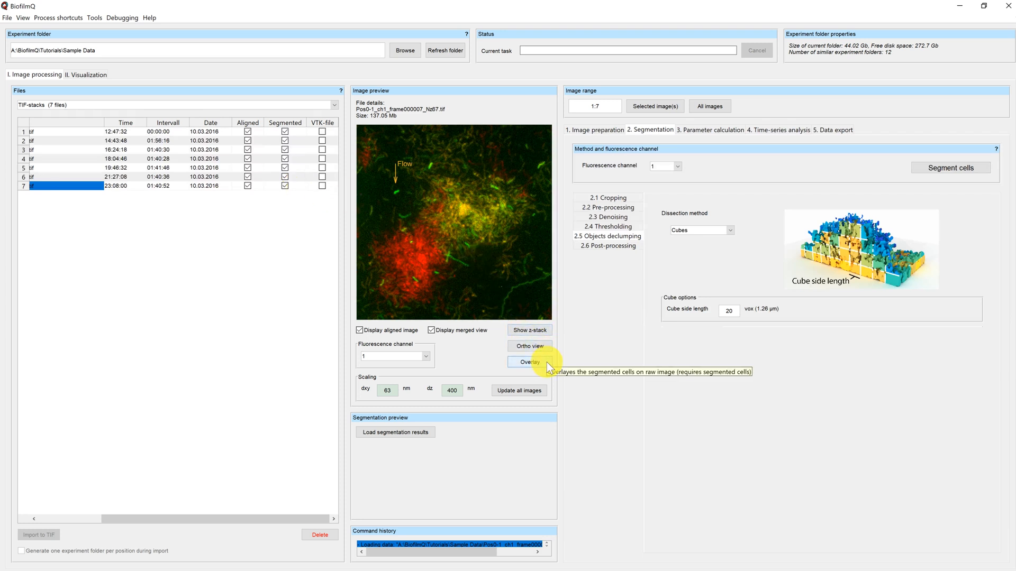
left_click(527, 362)
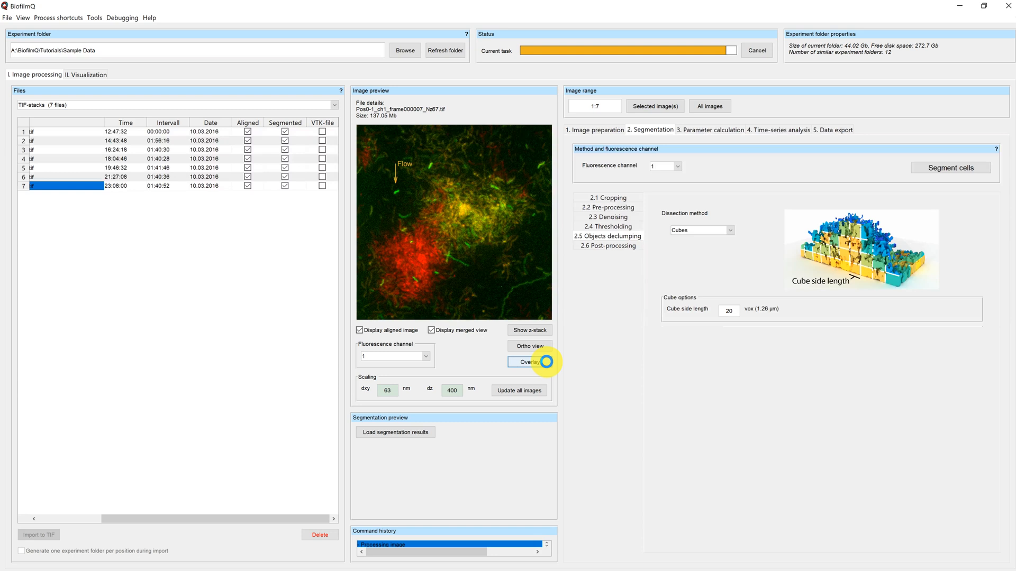
left_click(527, 362)
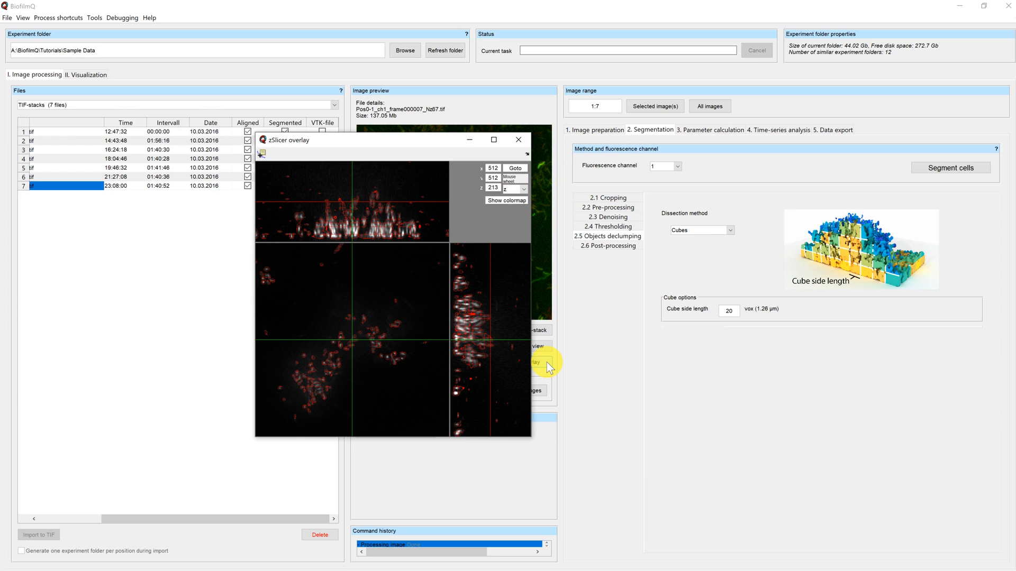
mouse_move(536, 339)
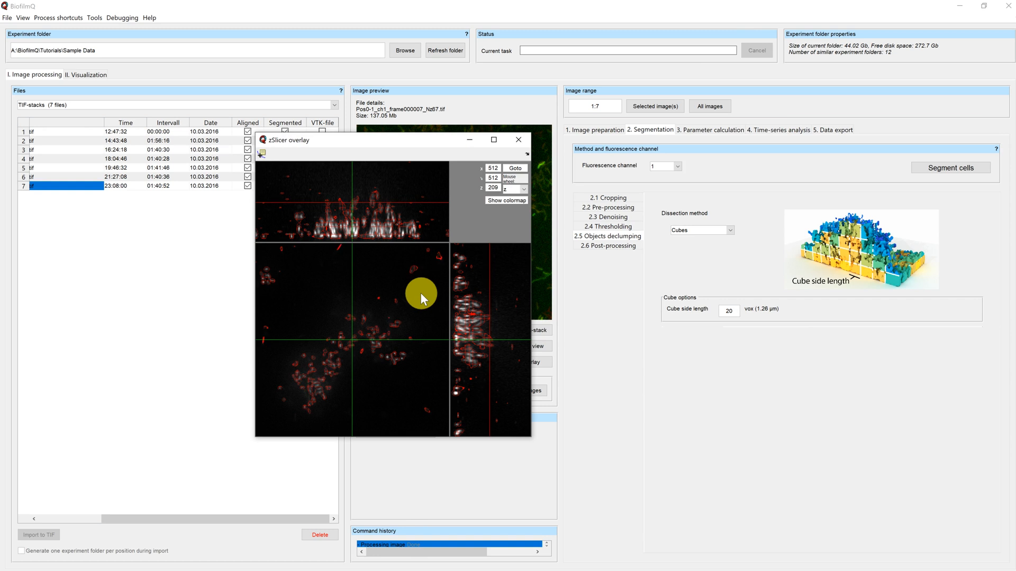
scroll("down", 3)
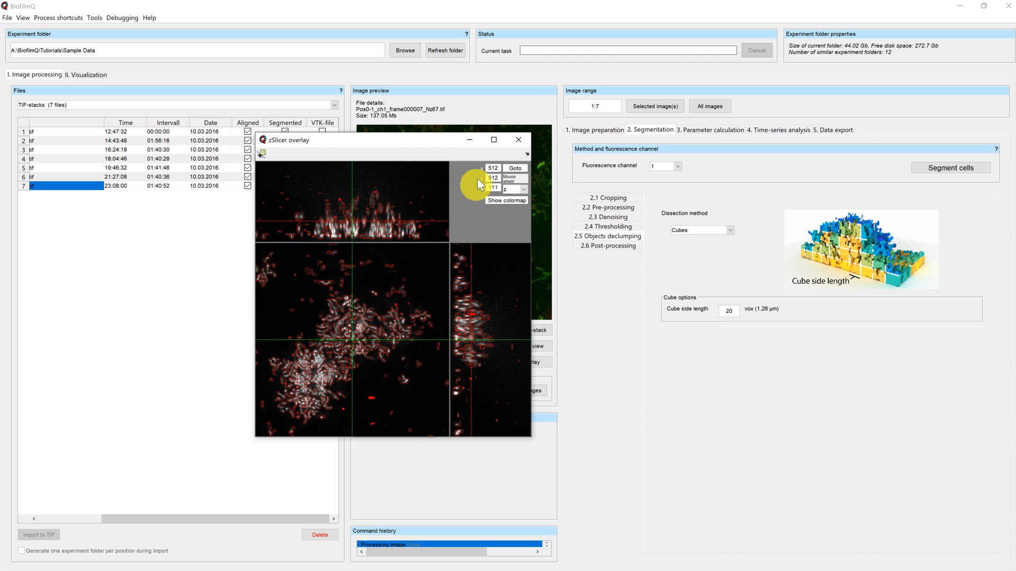
left_click(517, 140)
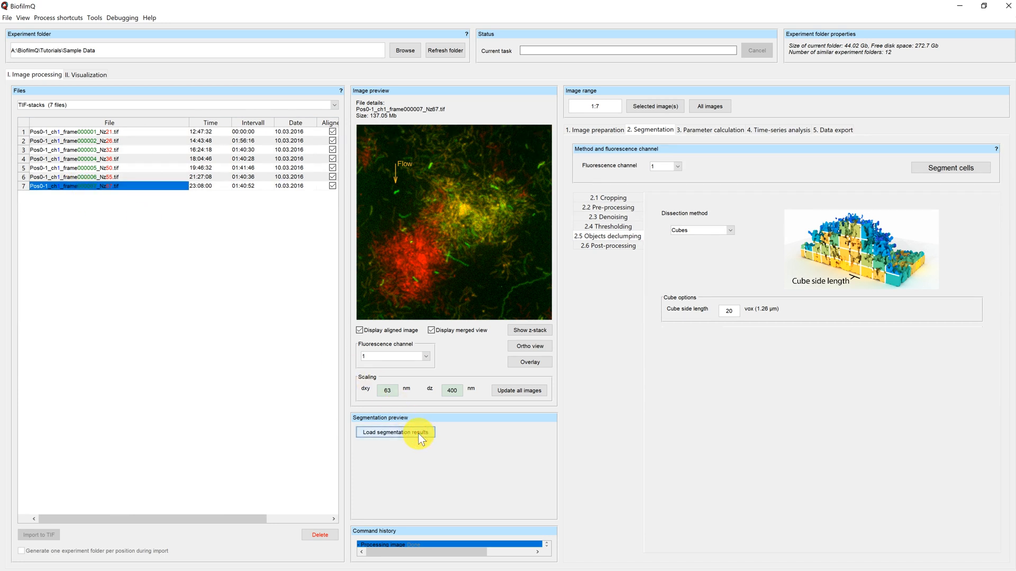
Step: Load segmentation results and choose Intensity_Mean_ch2 from the available parameters
left_click(394, 432)
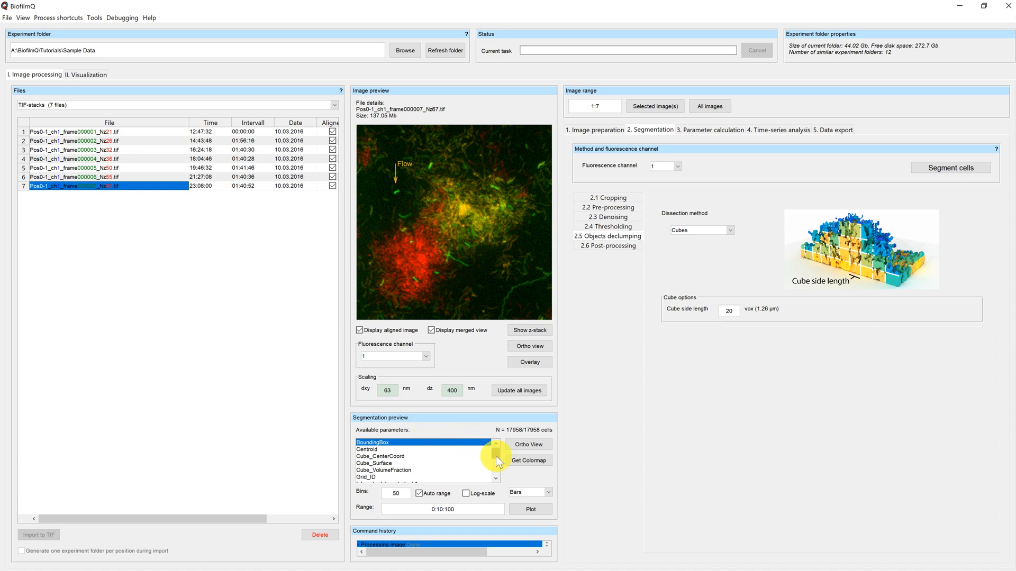
left_click(496, 463)
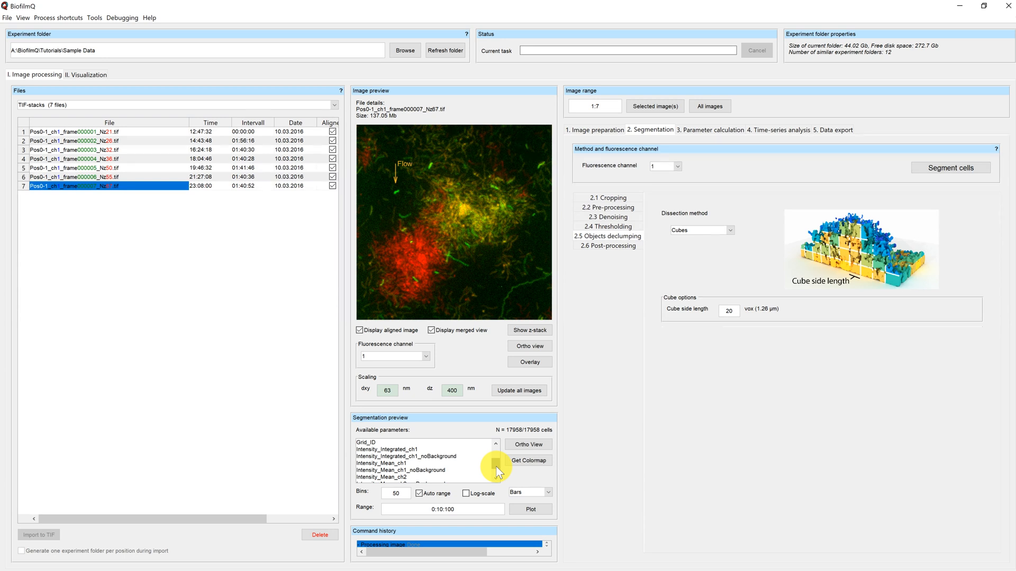
left_click(382, 477)
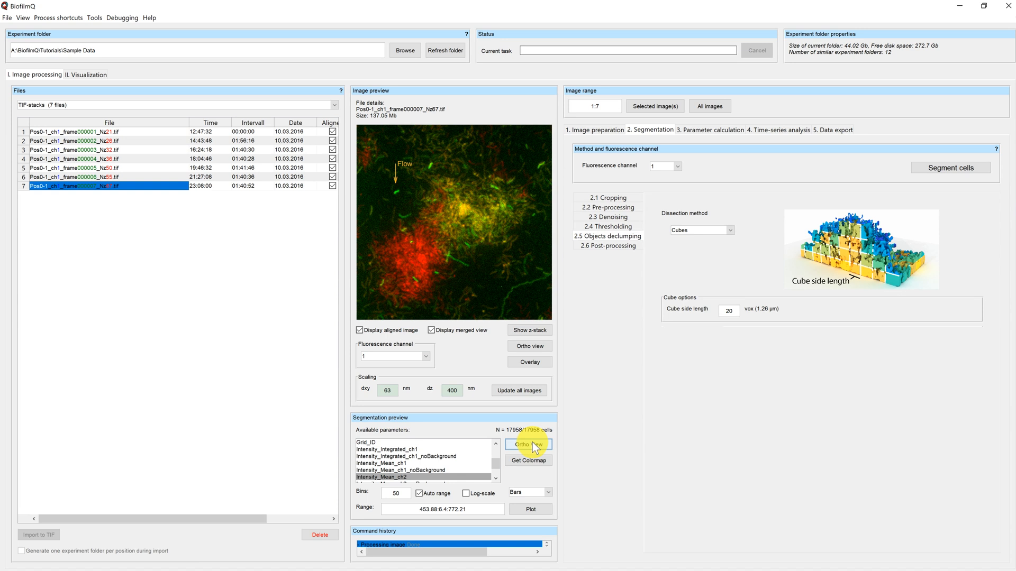
Step: Show an ortho view coloured by Intensity_Mean_ch2 with its colour scale, moved aside
left_click(526, 444)
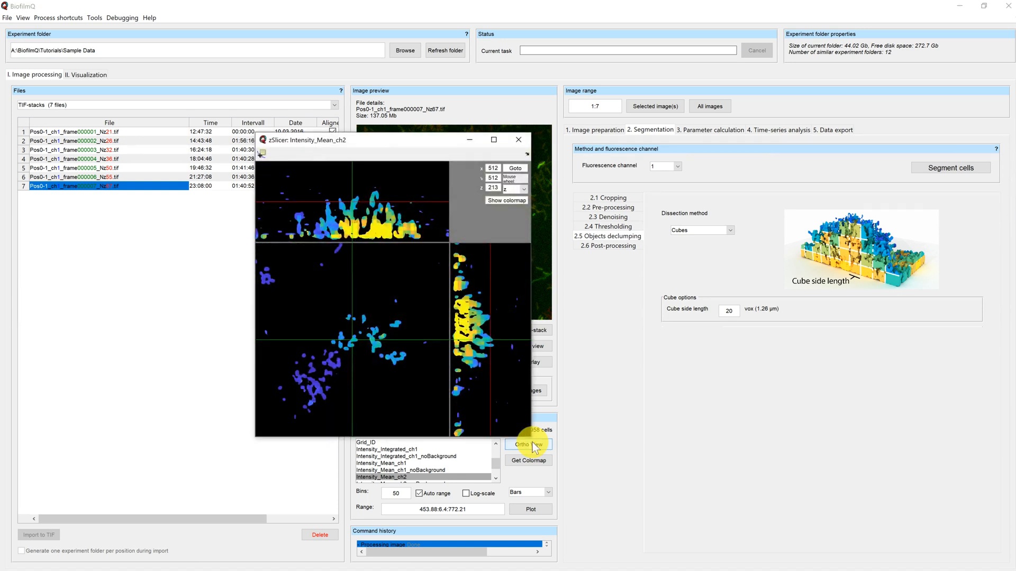
left_click(506, 200)
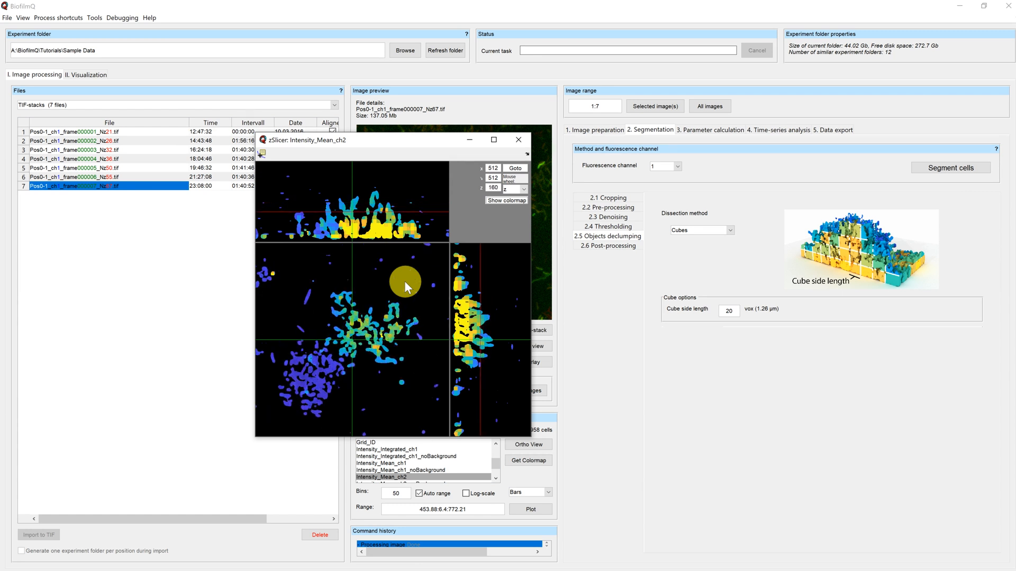
scroll("down", 3)
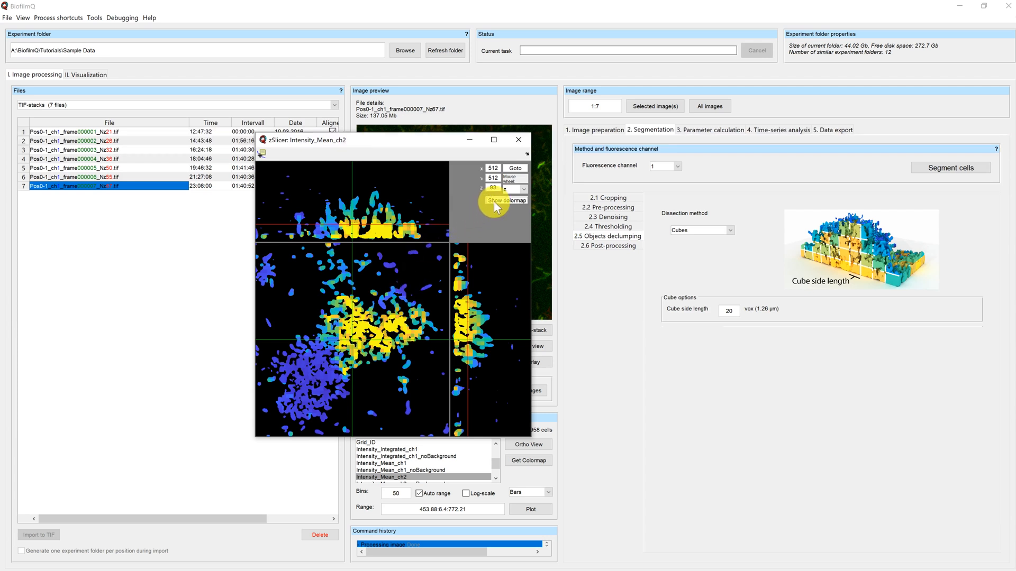
left_click(507, 200)
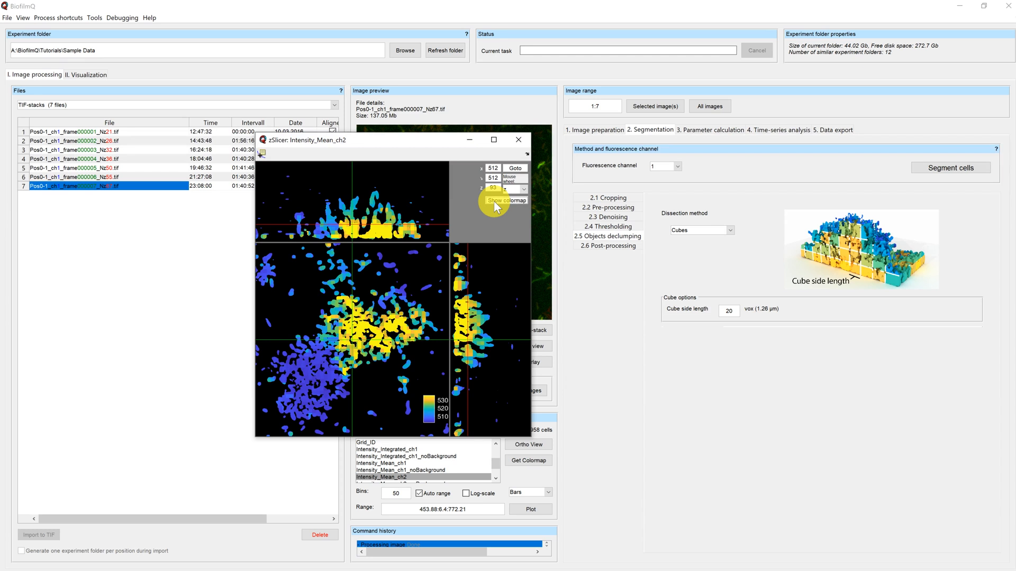
mouse_move(435, 144)
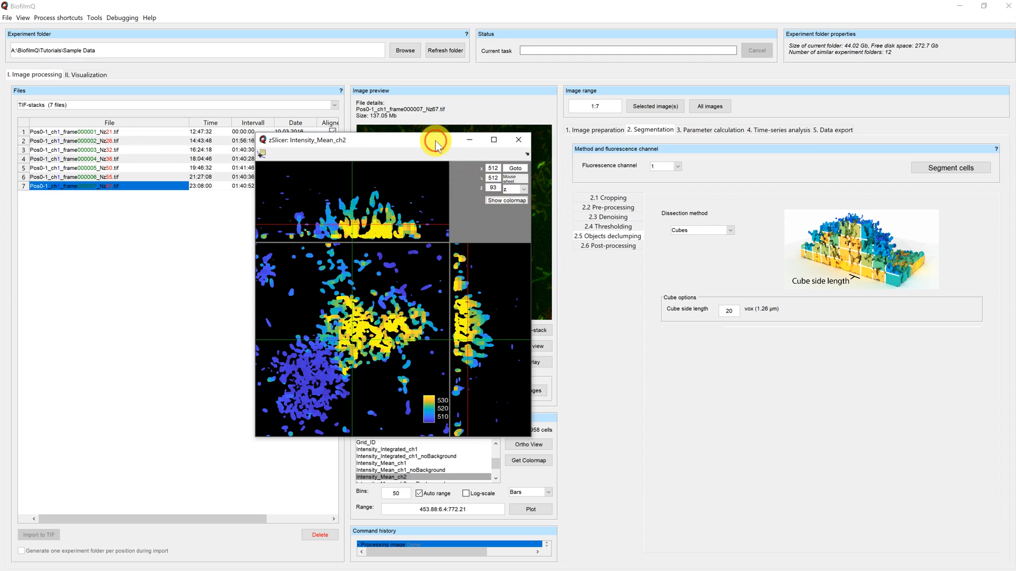
left_click_drag(435, 140, 214, 204)
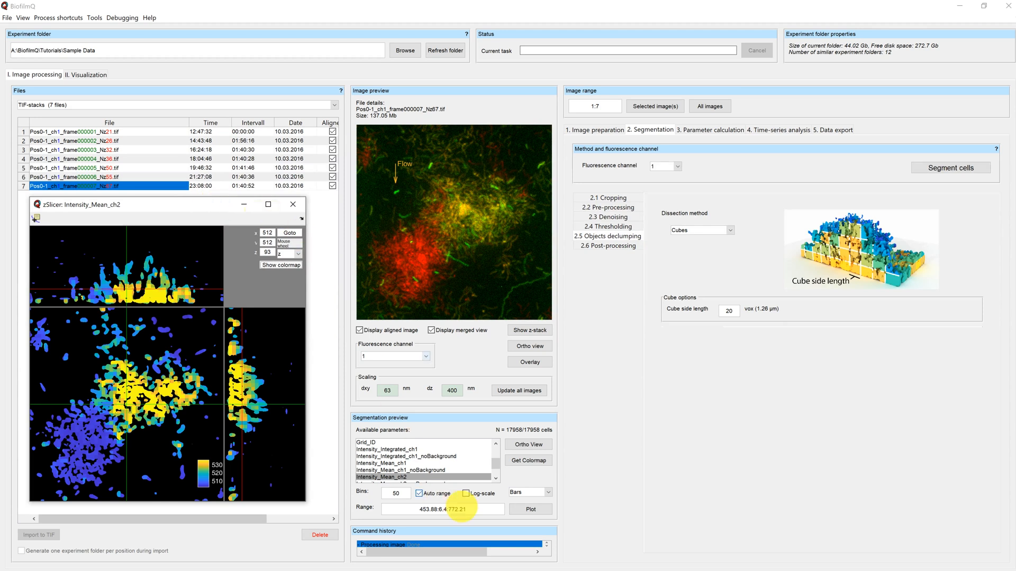
Step: Plot a histogram of Intensity_Mean_ch2 counts across the cells
left_click(530, 511)
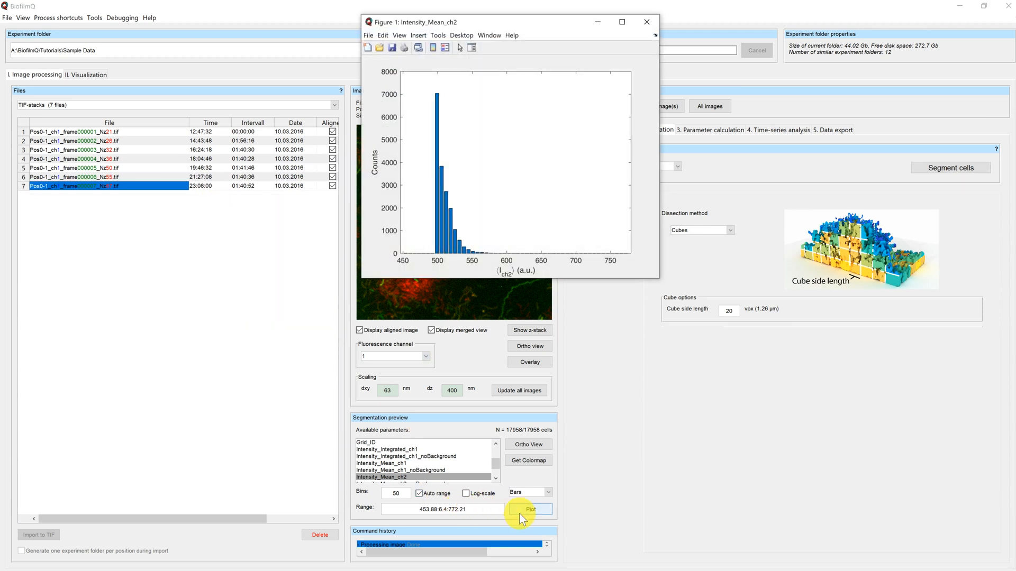